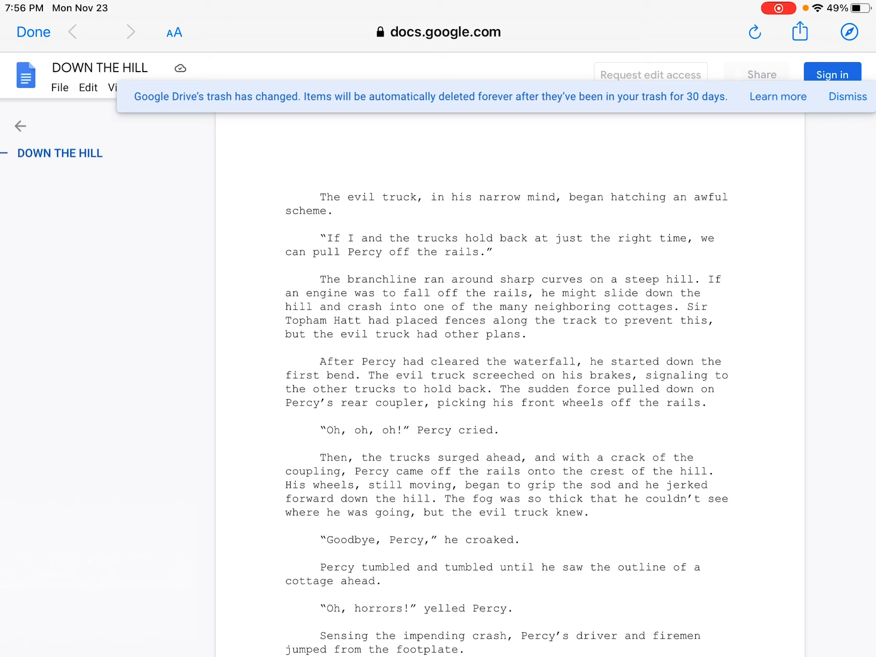
pyautogui.scroll(-3)
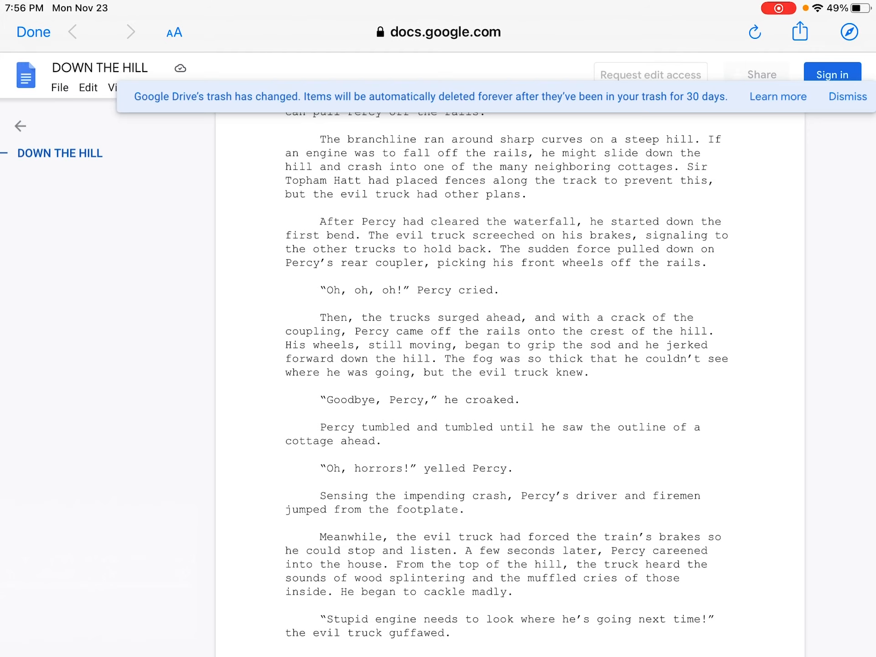
pyautogui.scroll(-3)
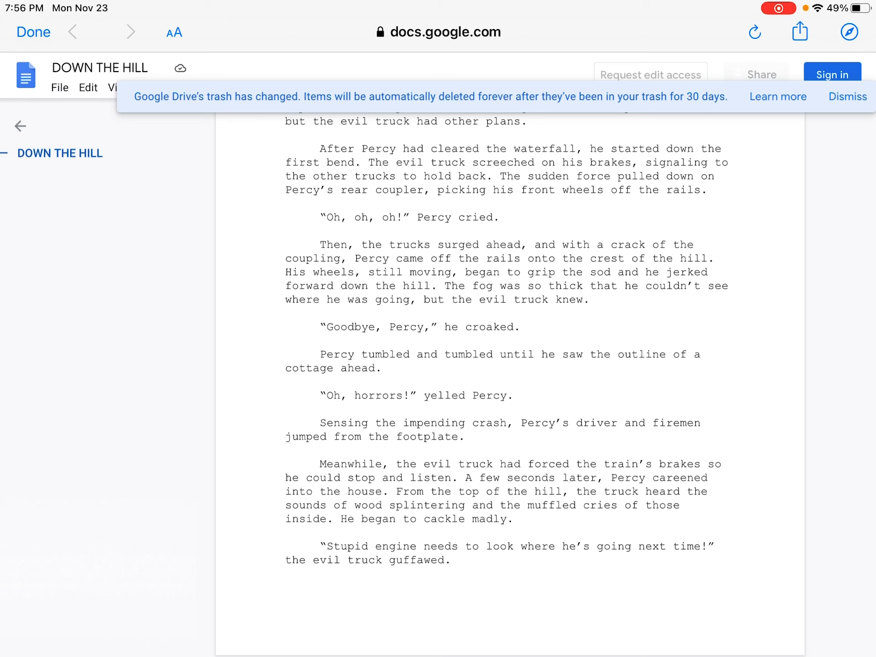
pyautogui.scroll(-3)
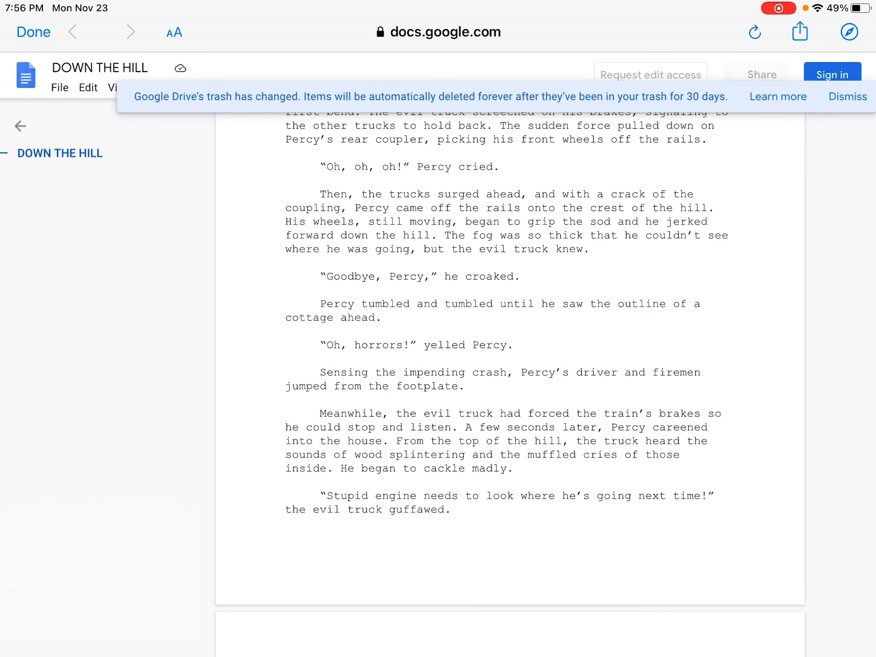
pyautogui.scroll(-3)
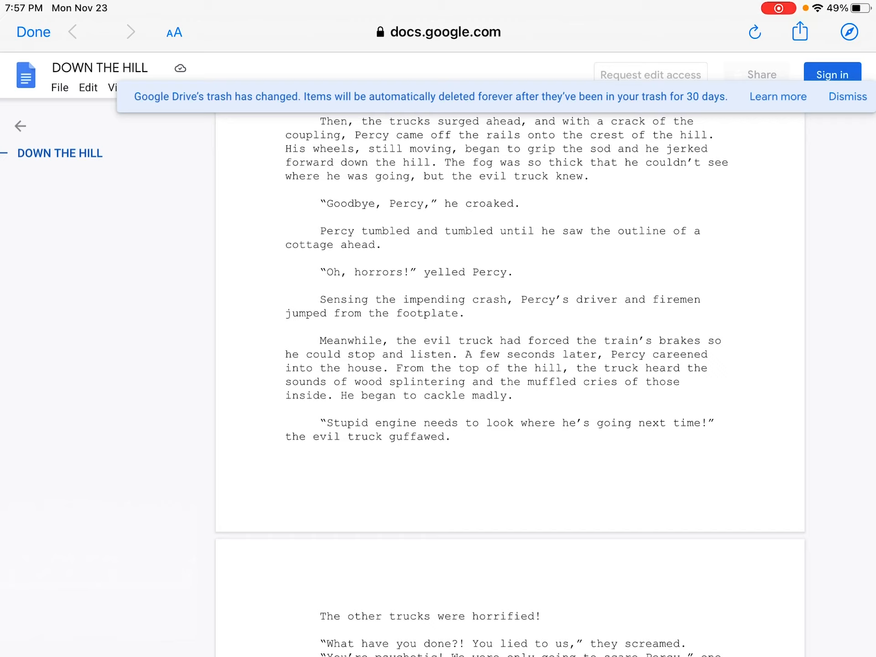
pyautogui.scroll(-3)
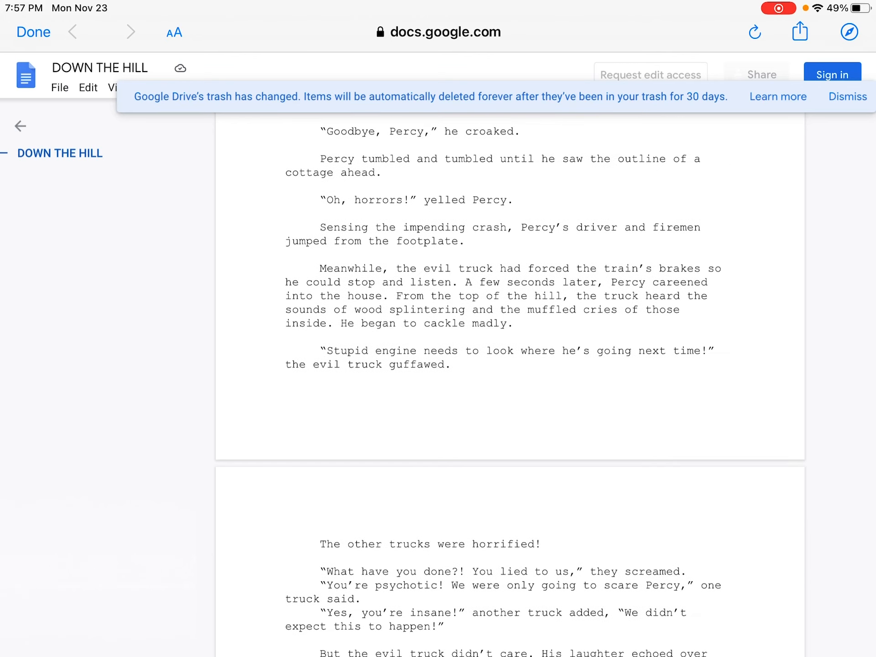
pyautogui.scroll(-3)
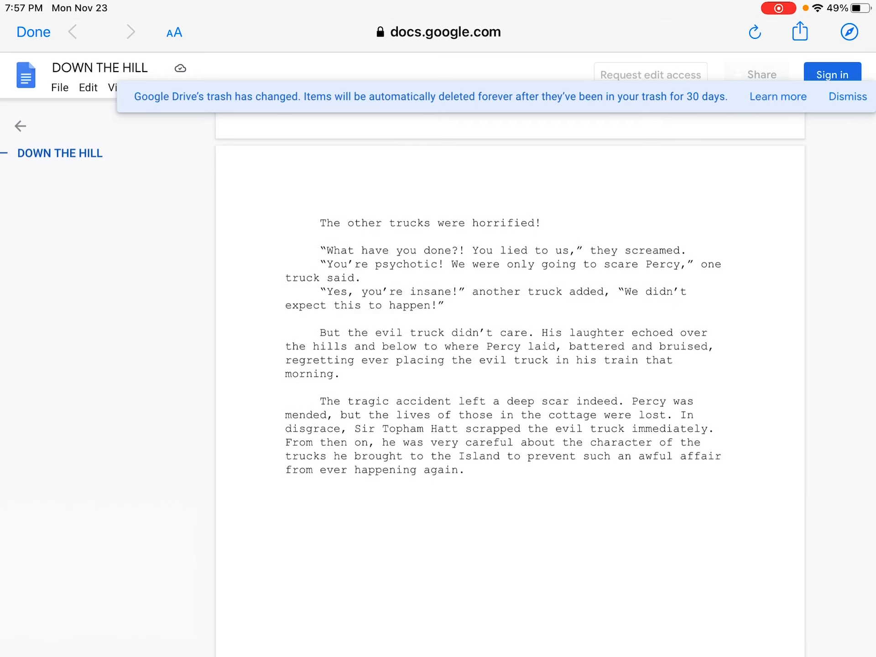
pyautogui.scroll(-3)
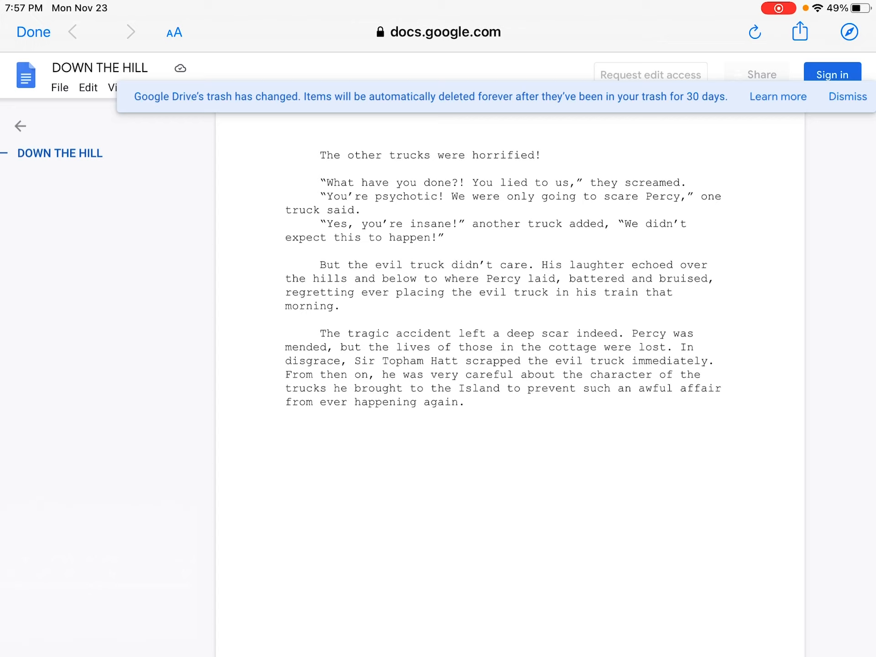
pyautogui.scroll(-3)
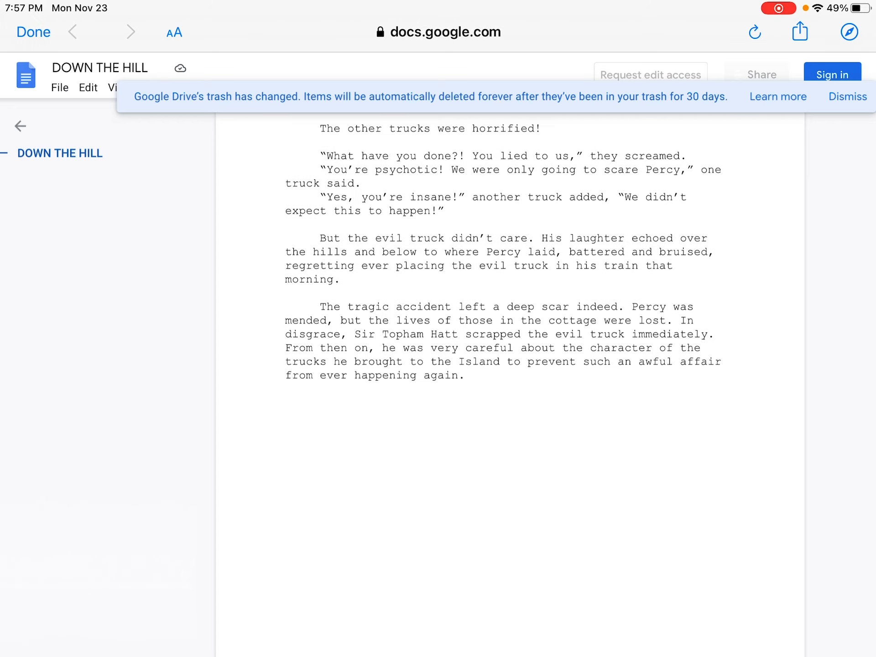